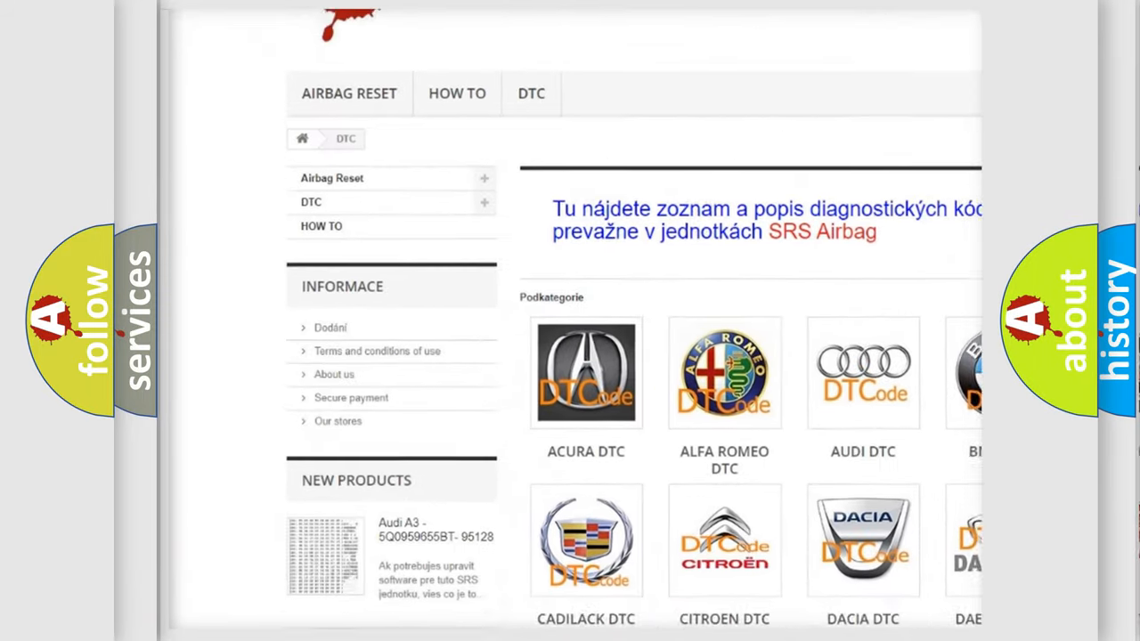
pyautogui.scroll(-3)
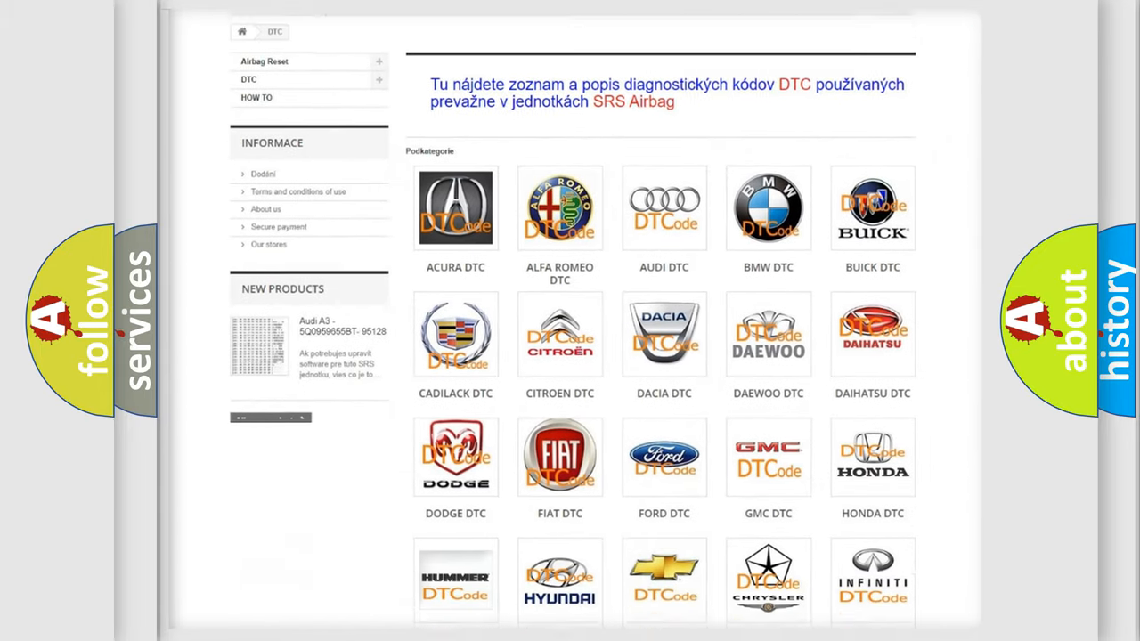
pyautogui.scroll(-3)
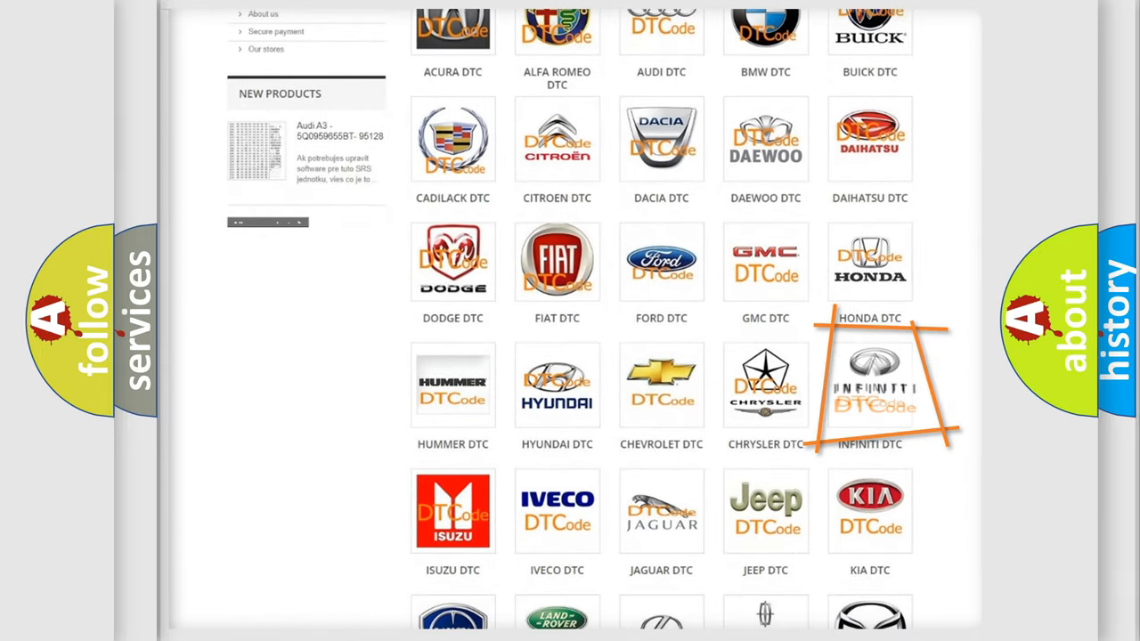